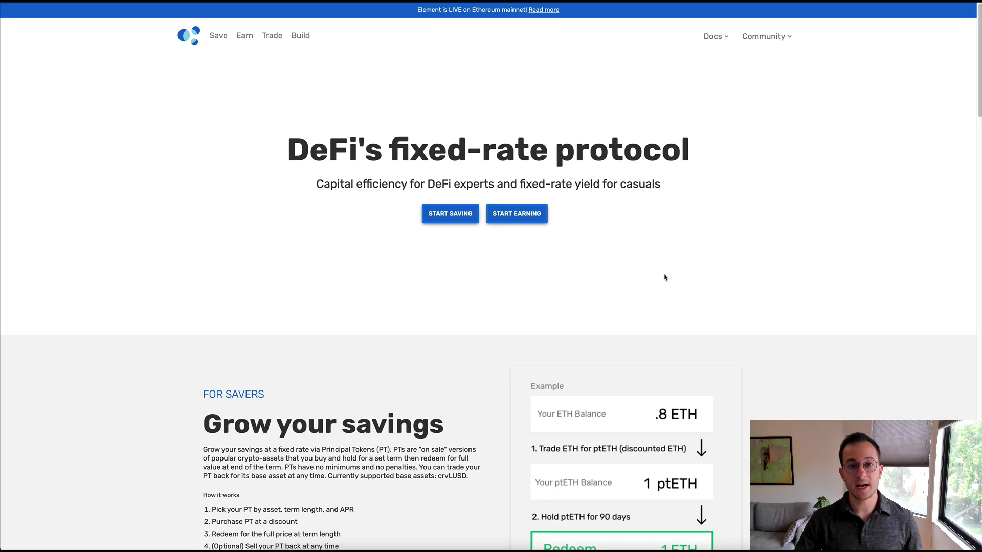
pyautogui.moveTo(804, 300)
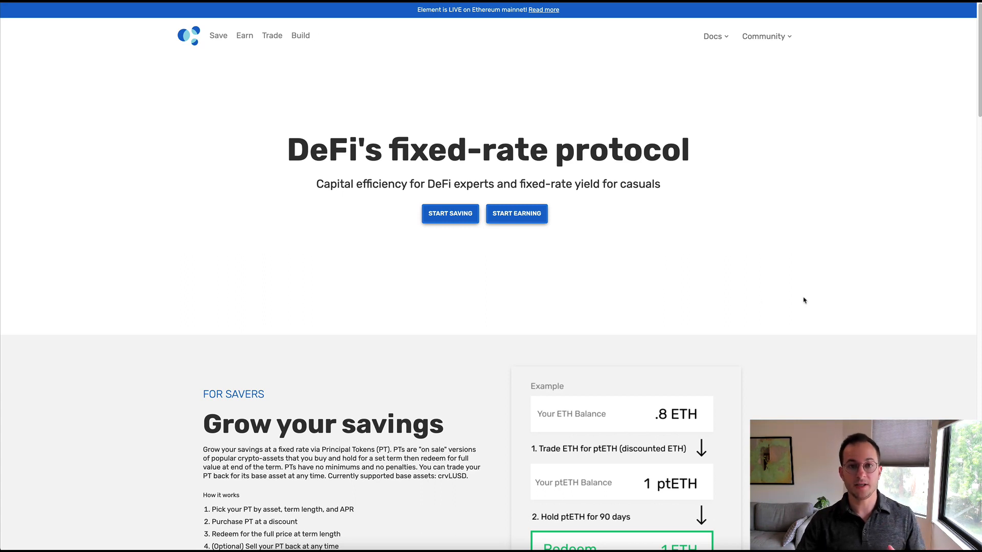
# Scroll the landing page down to the For Yield Seekers and For Traders sections.
pyautogui.scroll(-3)
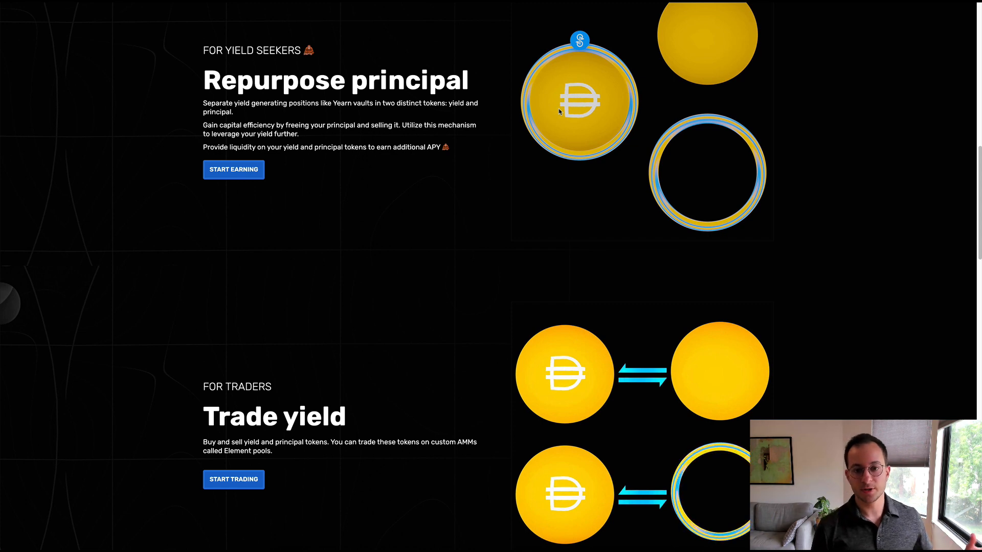
pyautogui.moveTo(716, 52)
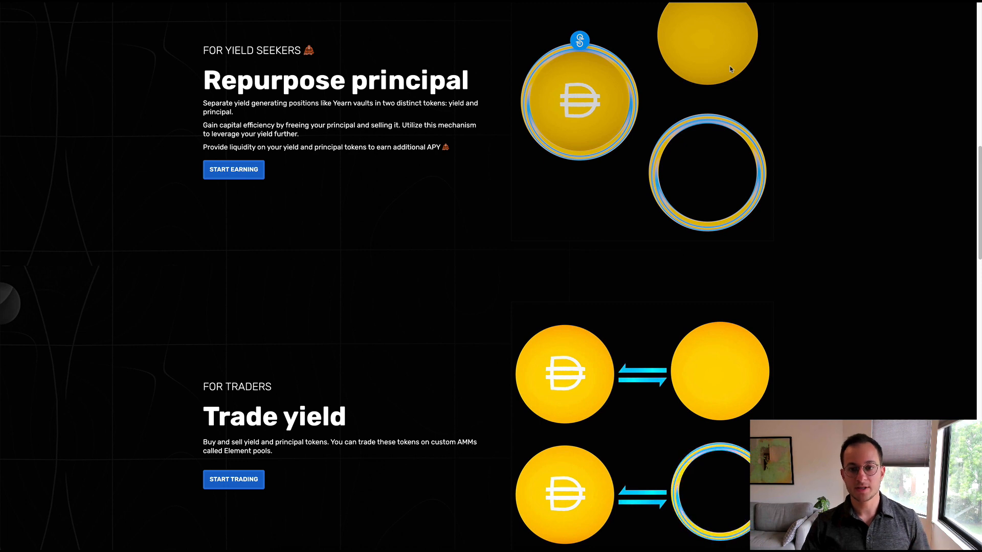
pyautogui.moveTo(785, 78)
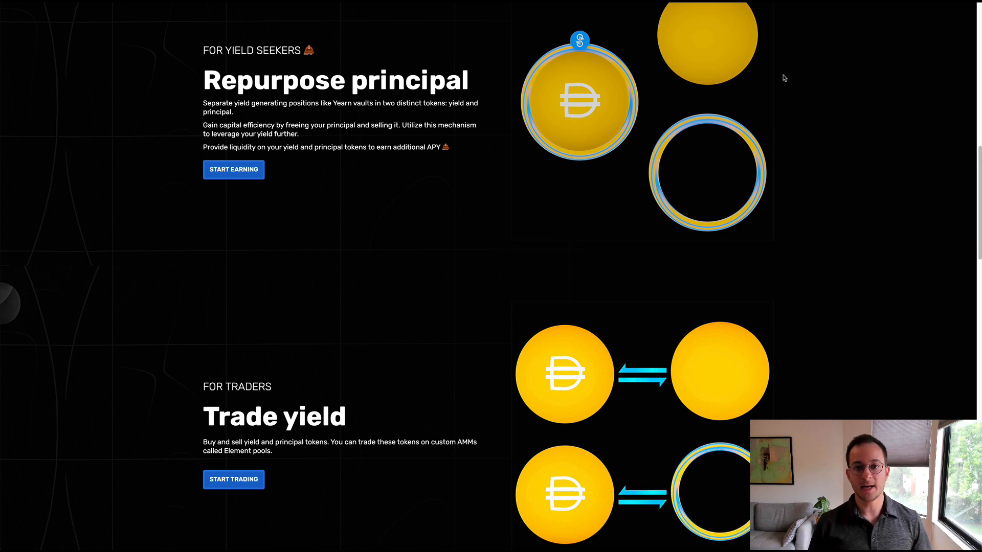
pyautogui.moveTo(804, 93)
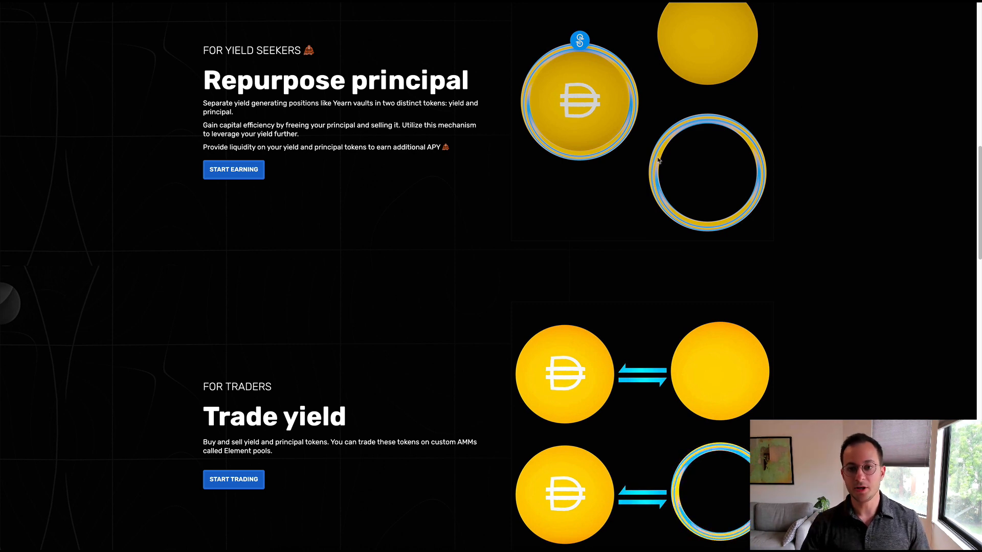
pyautogui.moveTo(788, 171)
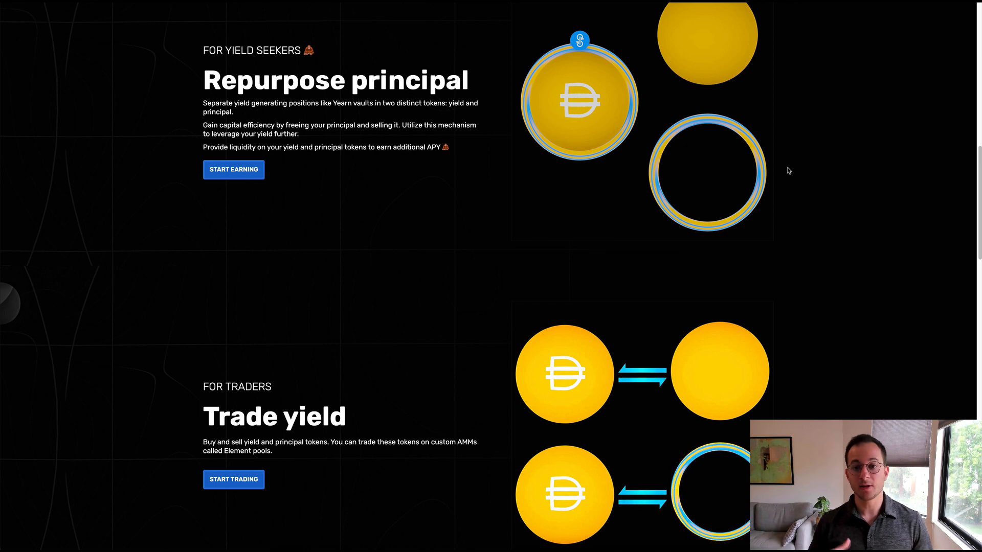
pyautogui.scroll(-3)
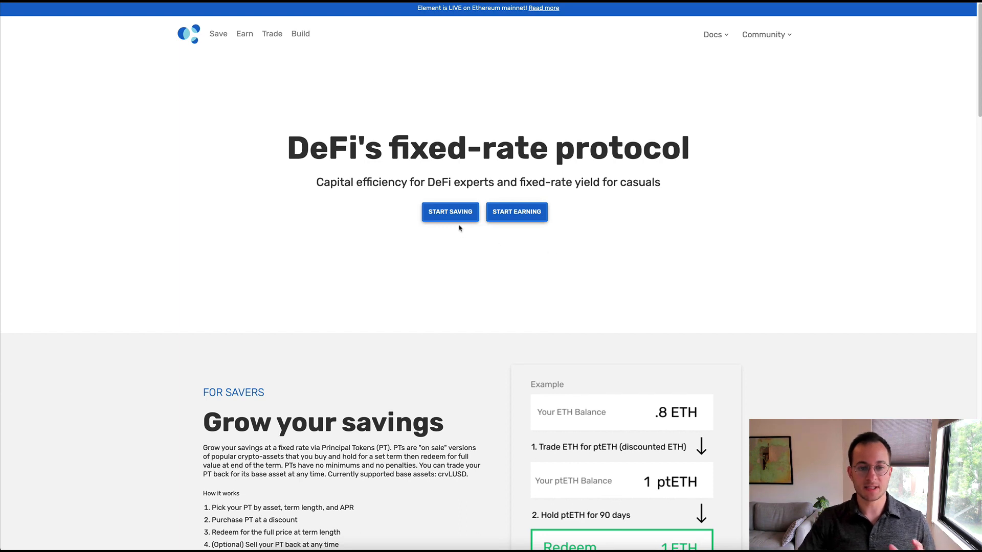
pyautogui.moveTo(527, 232)
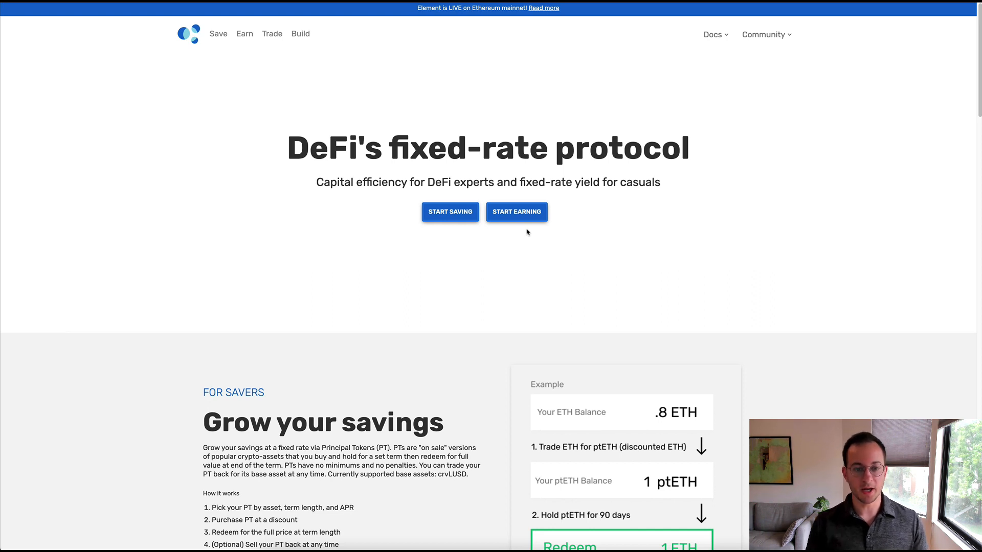
# Enter the earning app via Start Earning and keep LUSD3CRV-f as the deposit asset at 10.74% APR.
pyautogui.click(450, 212)
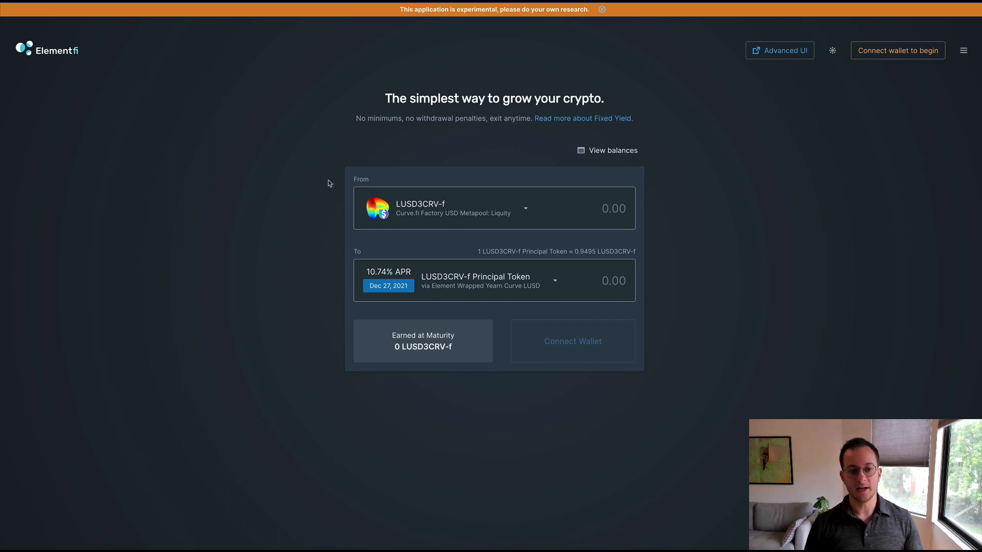
pyautogui.click(525, 208)
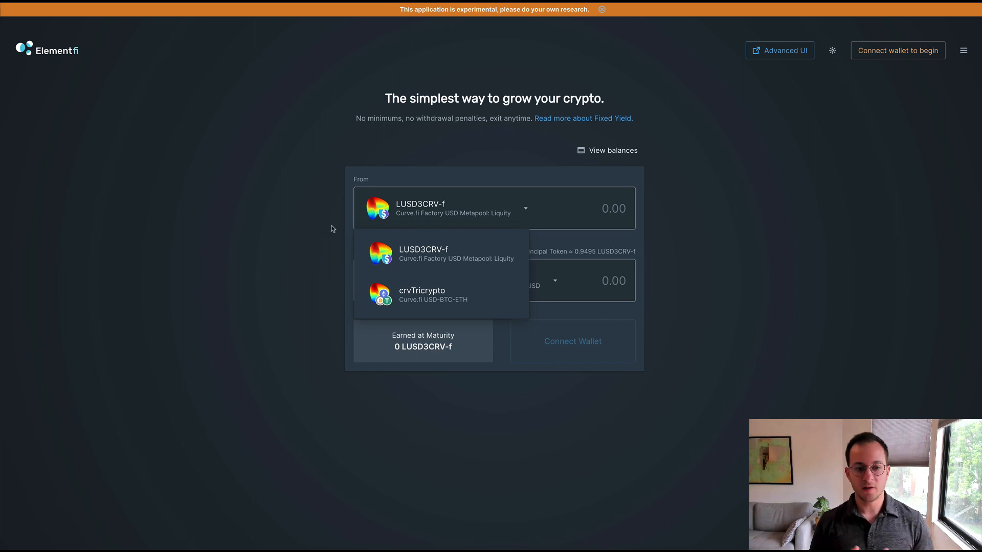
pyautogui.moveTo(400, 249)
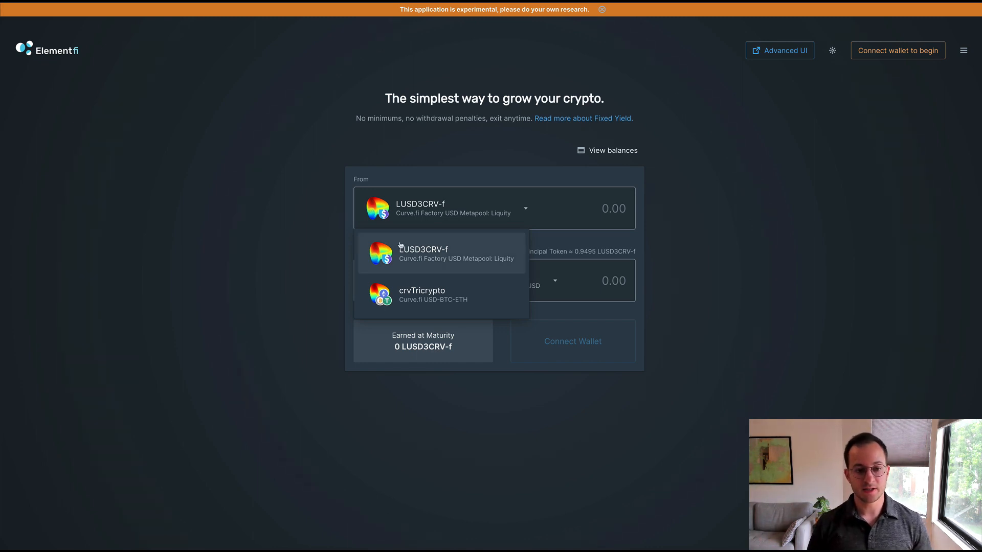
pyautogui.click(423, 252)
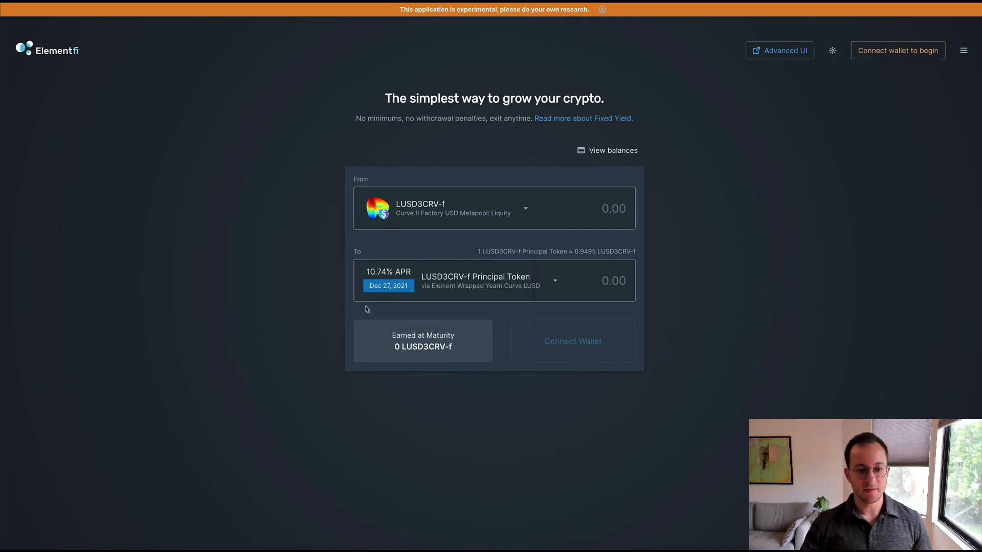
pyautogui.moveTo(315, 280)
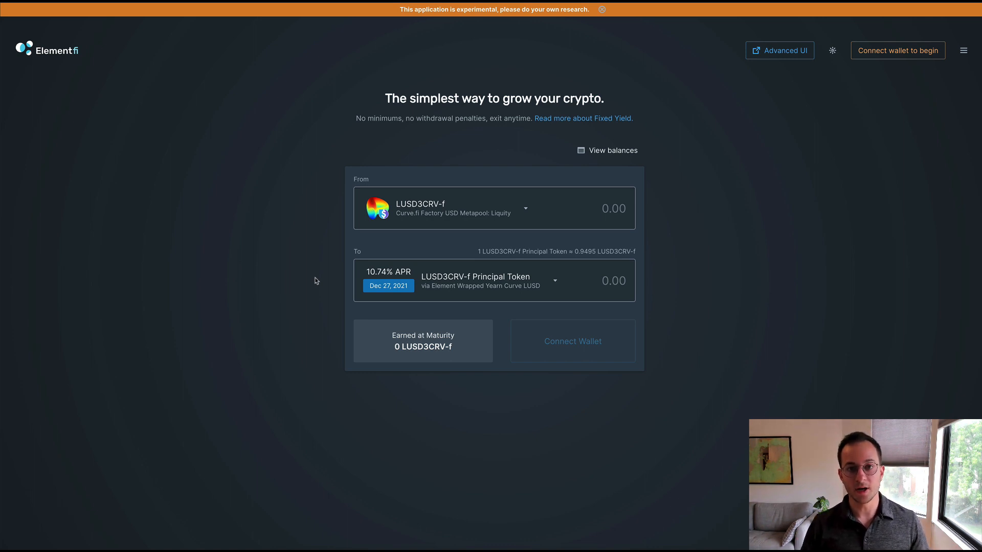
pyautogui.moveTo(337, 294)
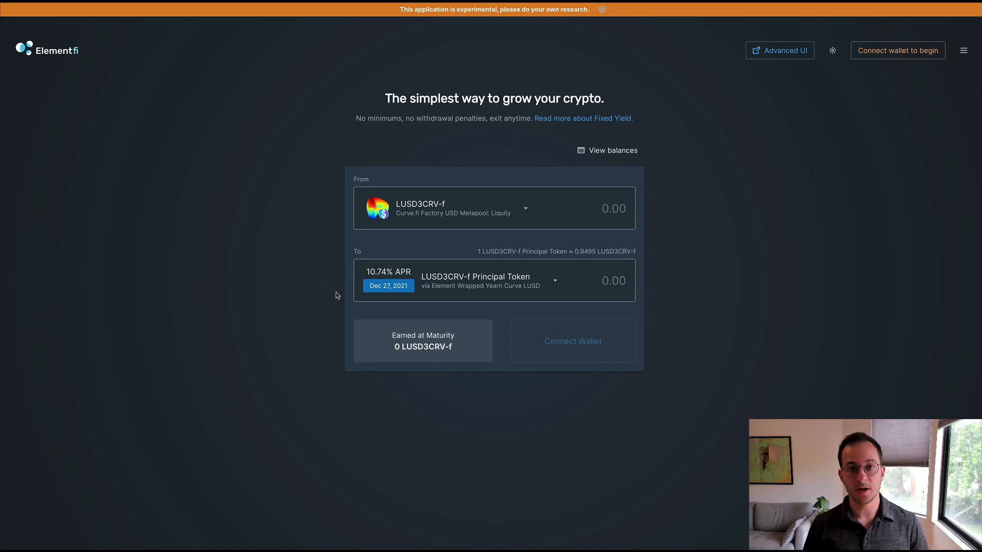
# Switch the deposit asset to crvTricrypto, showing 20.67% APR maturing Aug 14, 2021.
pyautogui.click(524, 208)
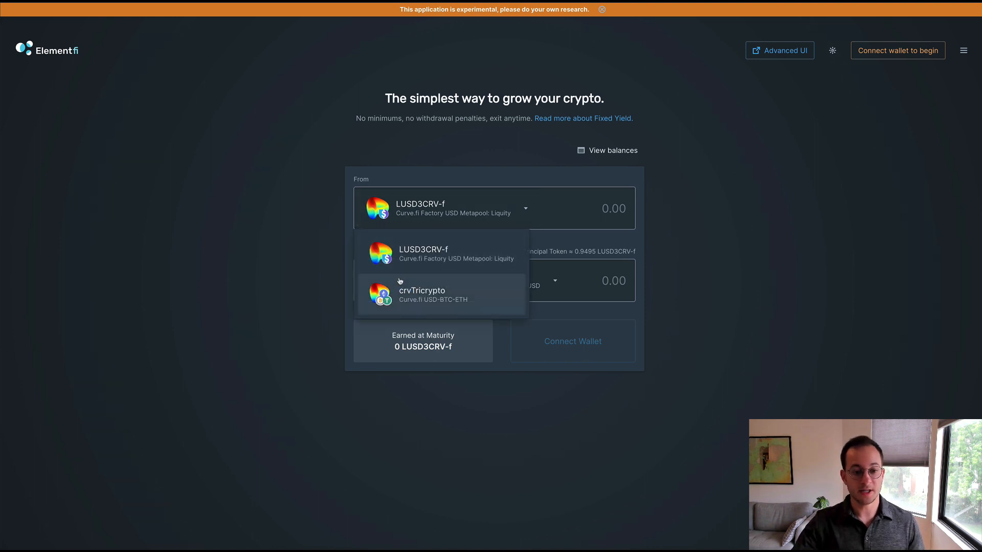
pyautogui.click(421, 295)
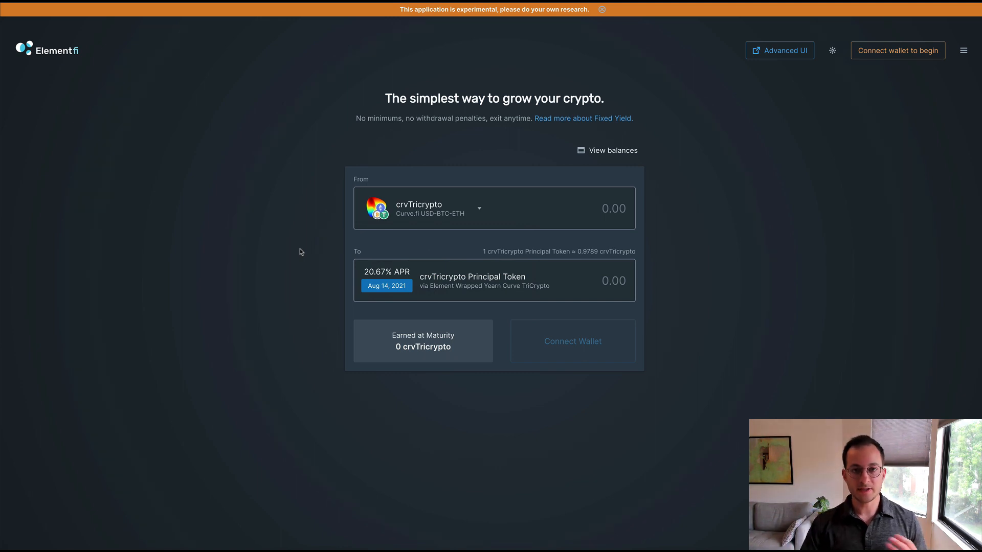
pyautogui.moveTo(338, 272)
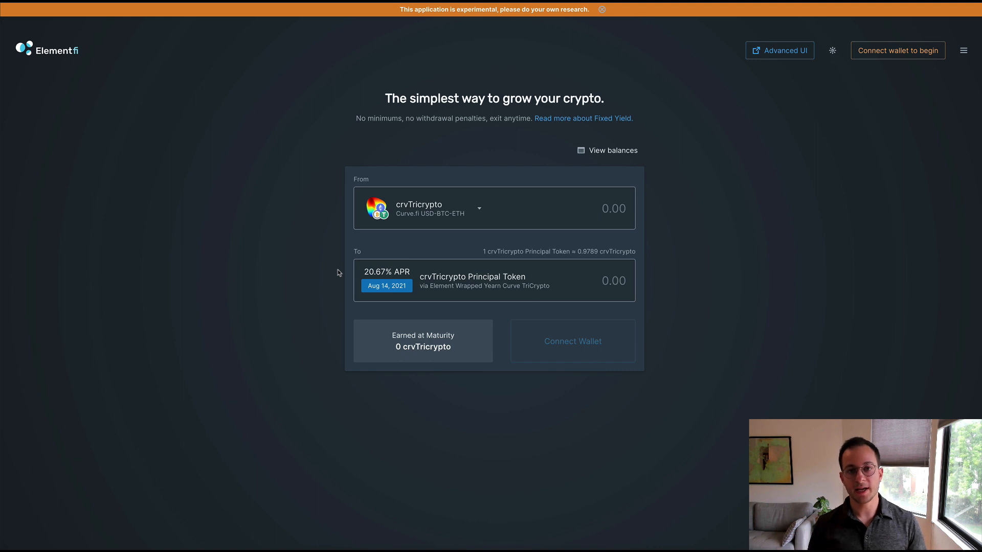
pyautogui.moveTo(657, 97)
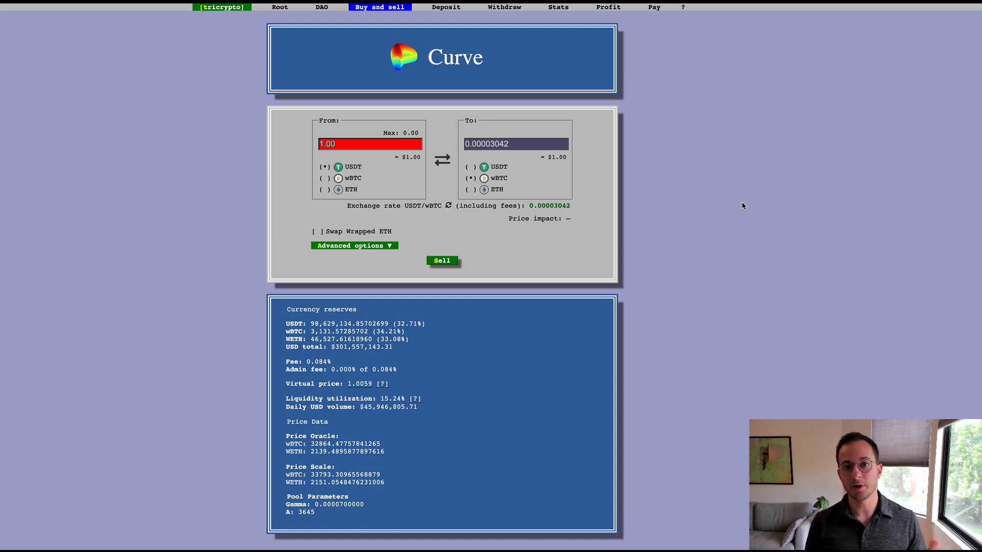
pyautogui.moveTo(729, 251)
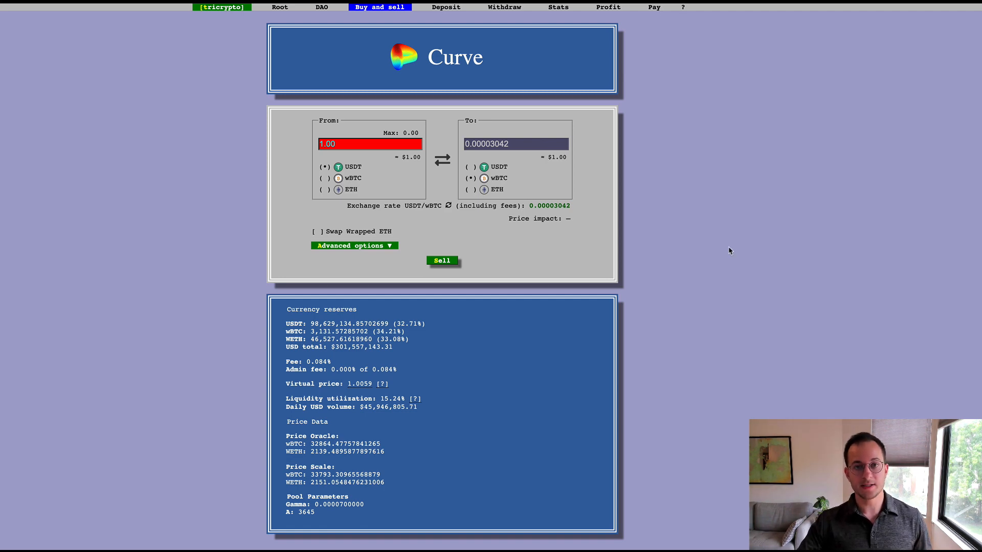
pyautogui.moveTo(332, 360)
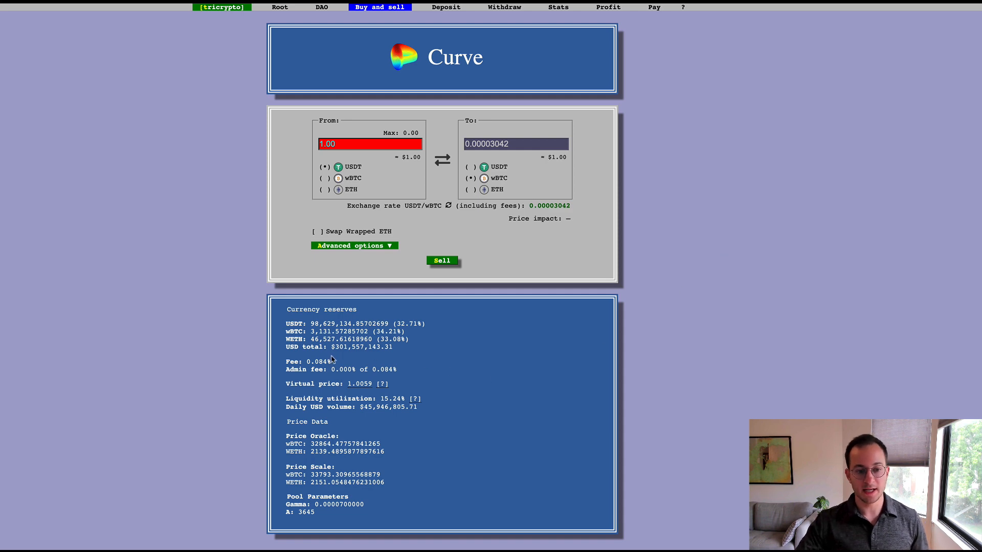
pyautogui.moveTo(367, 359)
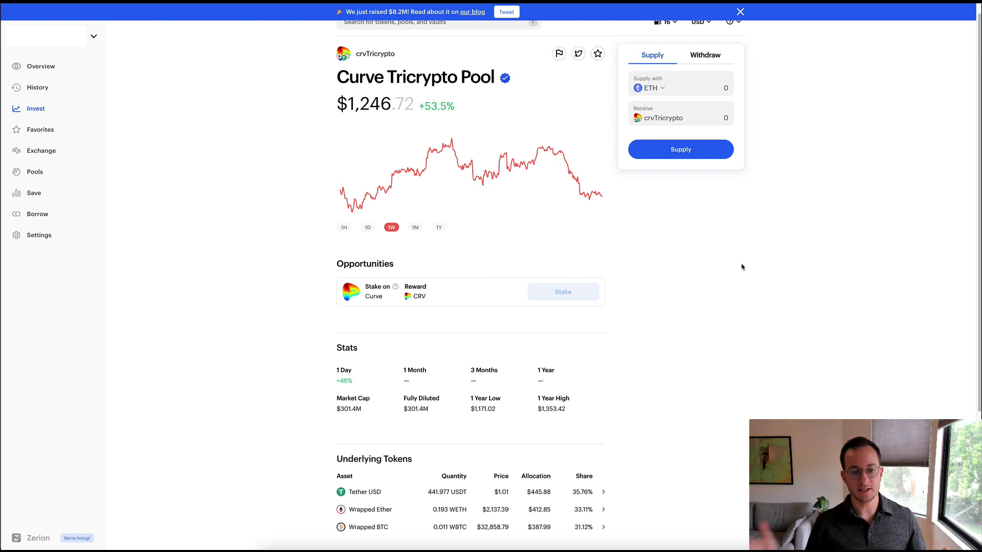
pyautogui.moveTo(708, 431)
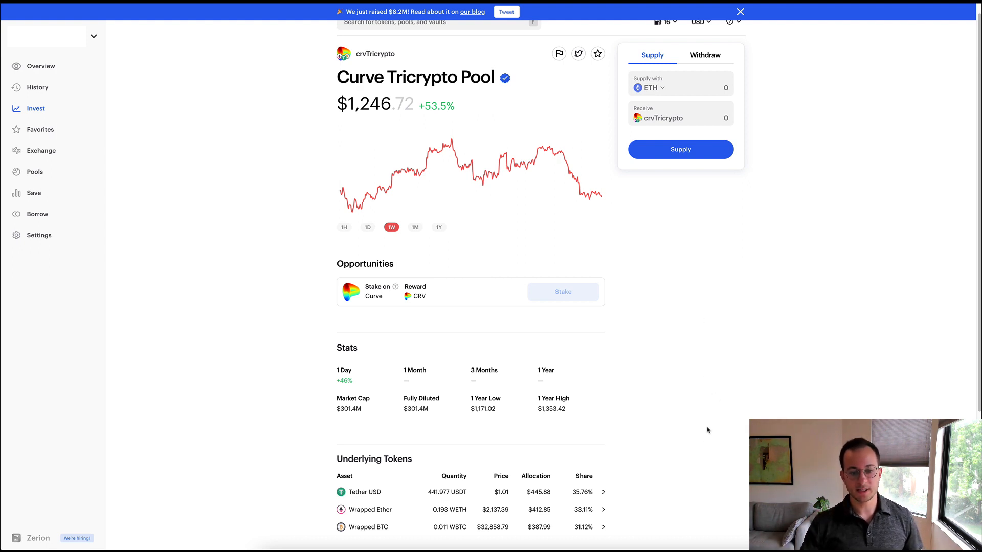
pyautogui.moveTo(642, 493)
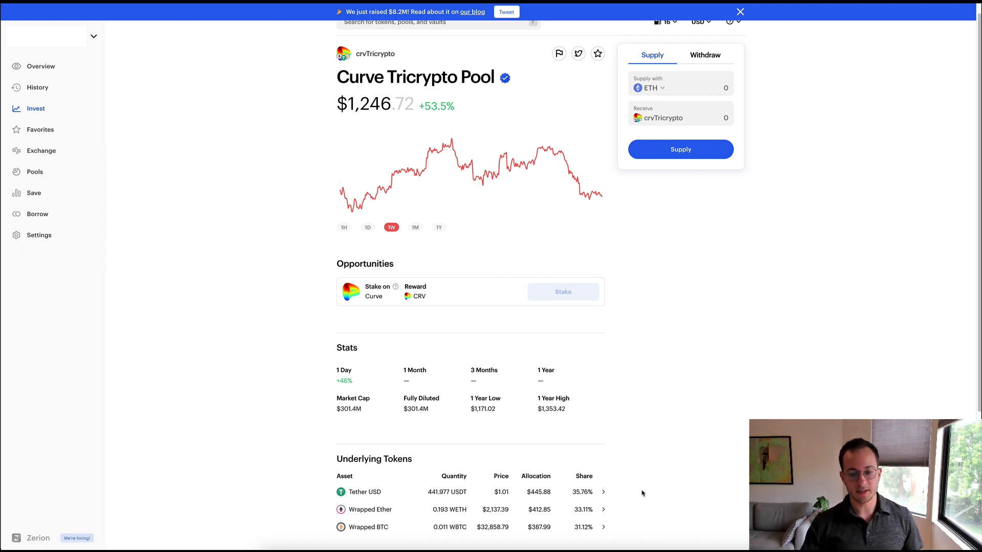
pyautogui.moveTo(659, 502)
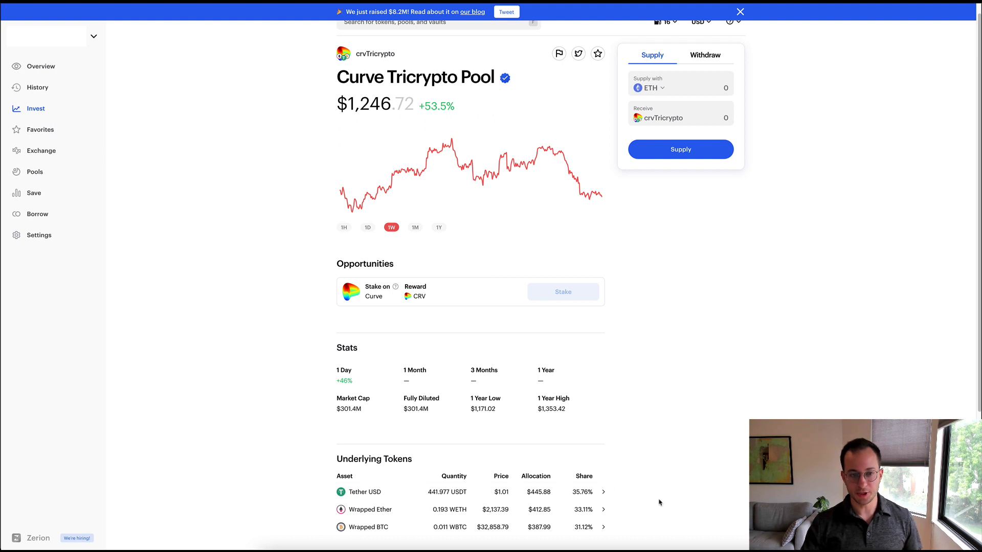
pyautogui.moveTo(476, 279)
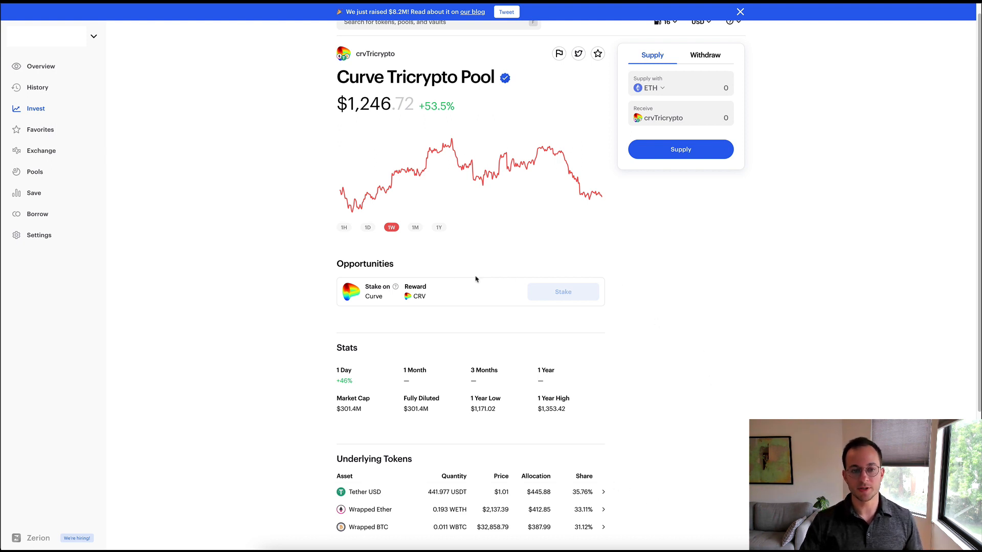
pyautogui.moveTo(390, 254)
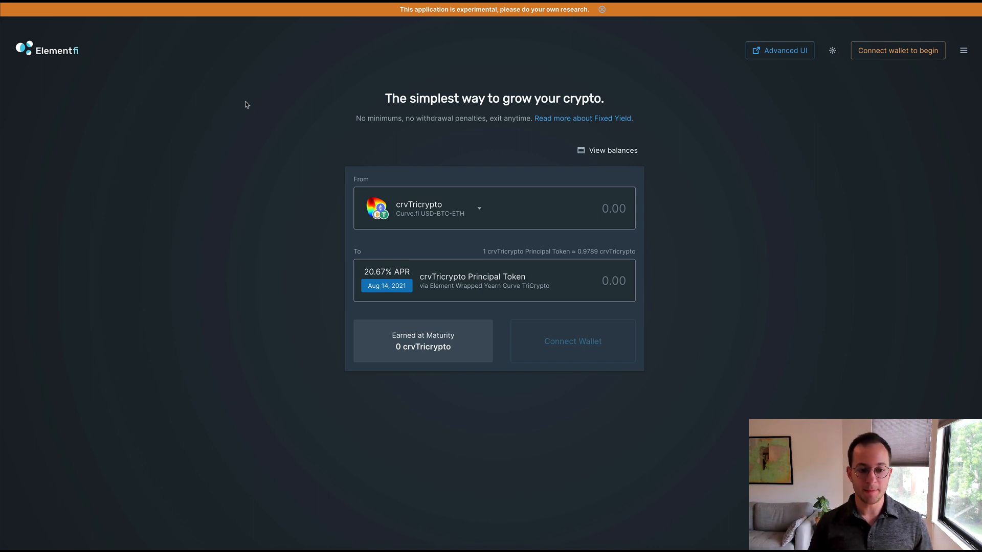
pyautogui.moveTo(271, 271)
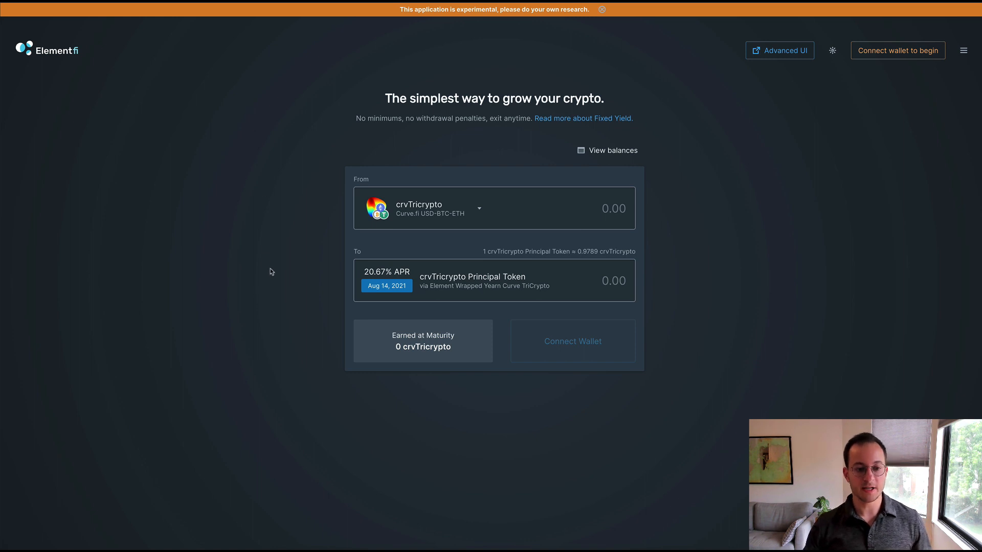
pyautogui.moveTo(326, 283)
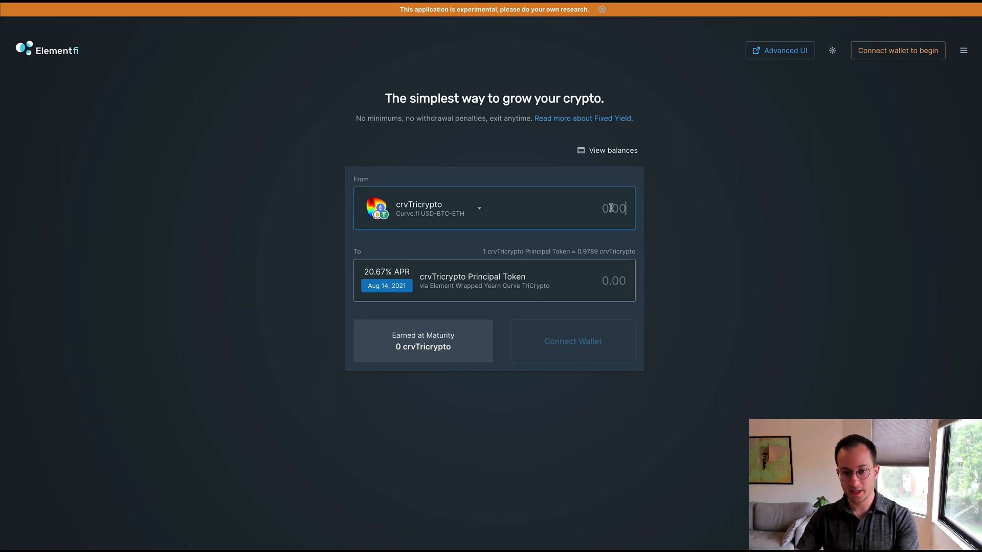
# Enter a deposit of 100 crvTricrypto, previewing about 102.06 principal tokens and 2.0634 earned at maturity.
pyautogui.write('100')
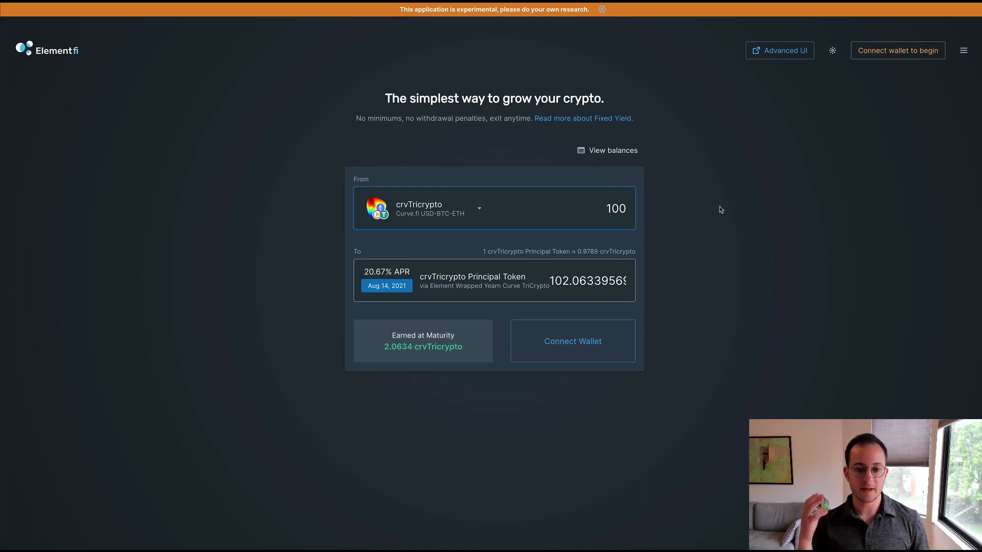
pyautogui.moveTo(717, 208)
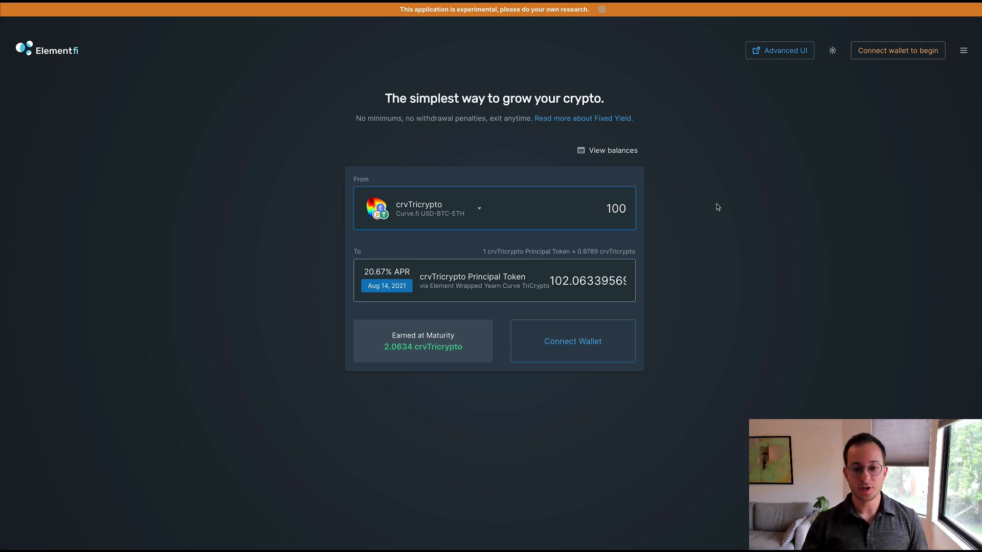
pyautogui.moveTo(720, 254)
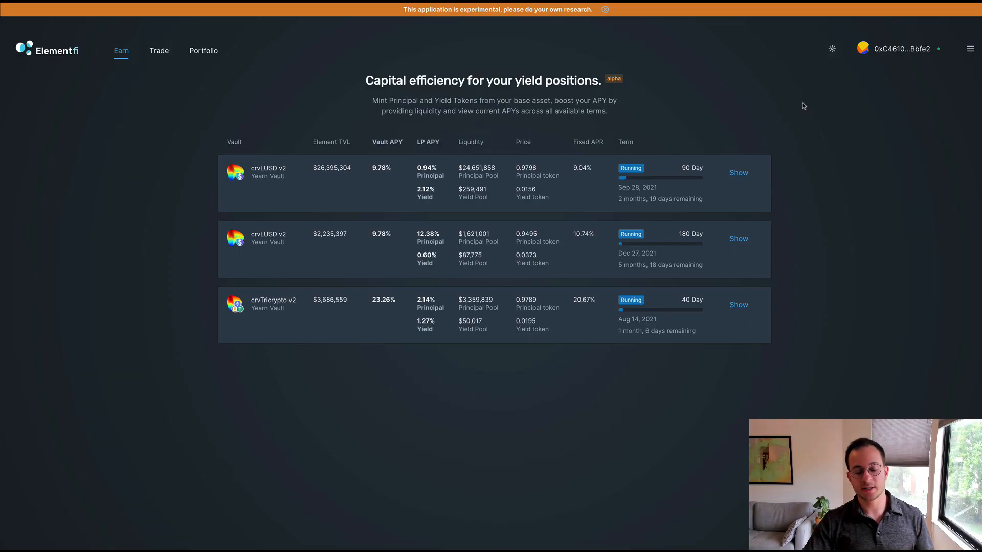
pyautogui.moveTo(842, 198)
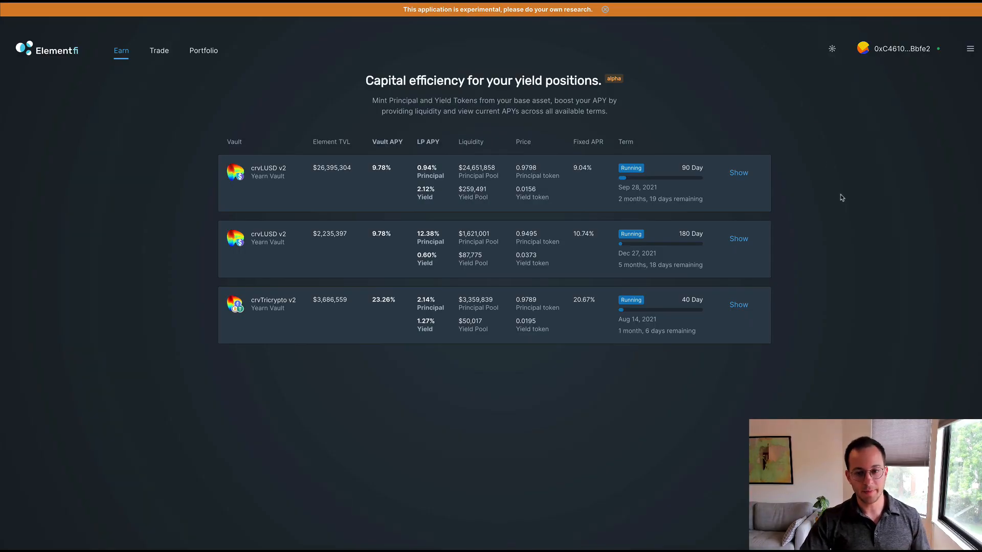
pyautogui.moveTo(185, 174)
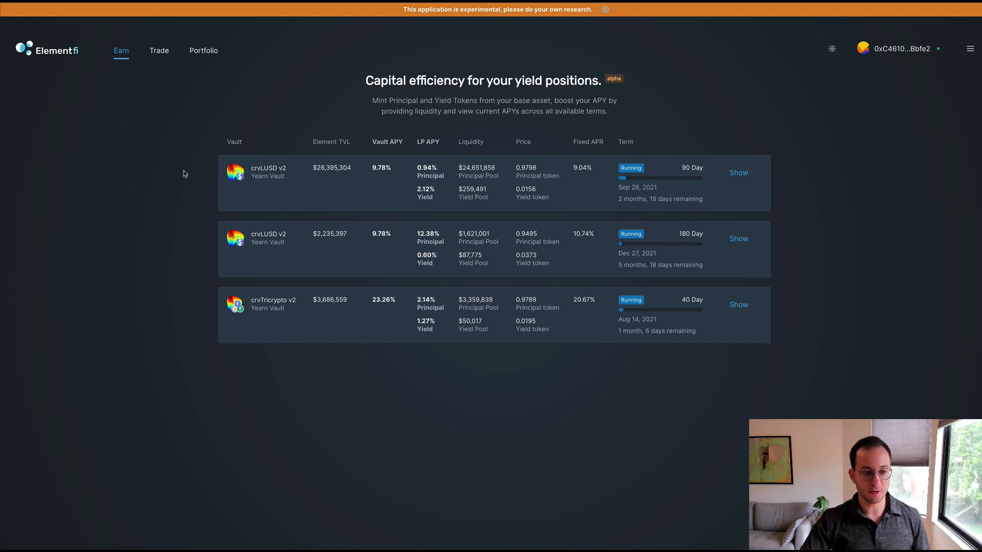
pyautogui.moveTo(195, 179)
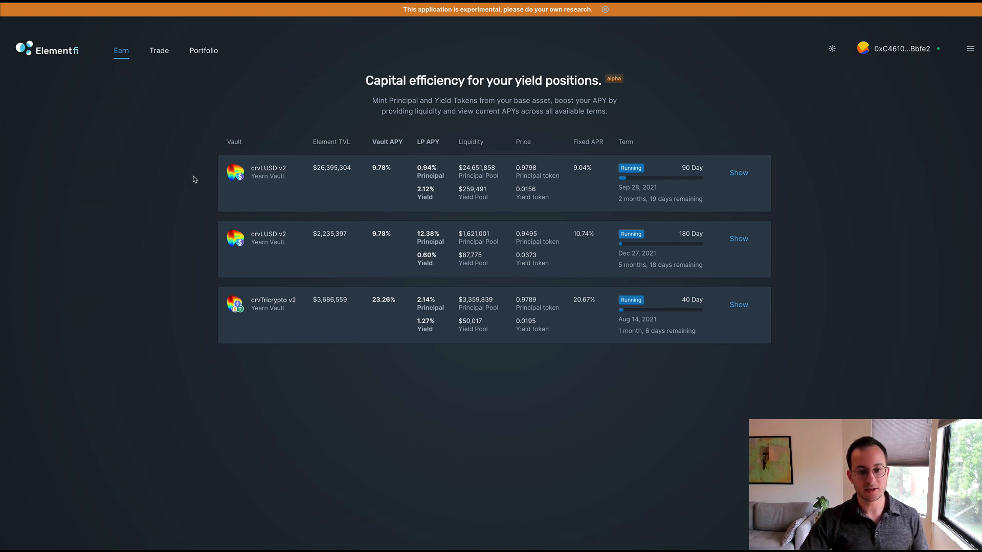
pyautogui.moveTo(180, 223)
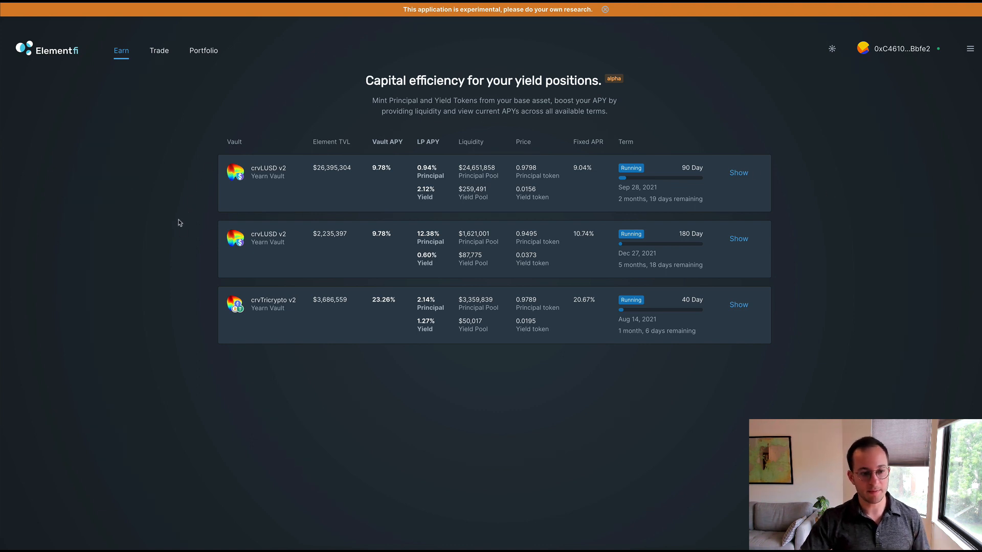
pyautogui.moveTo(206, 308)
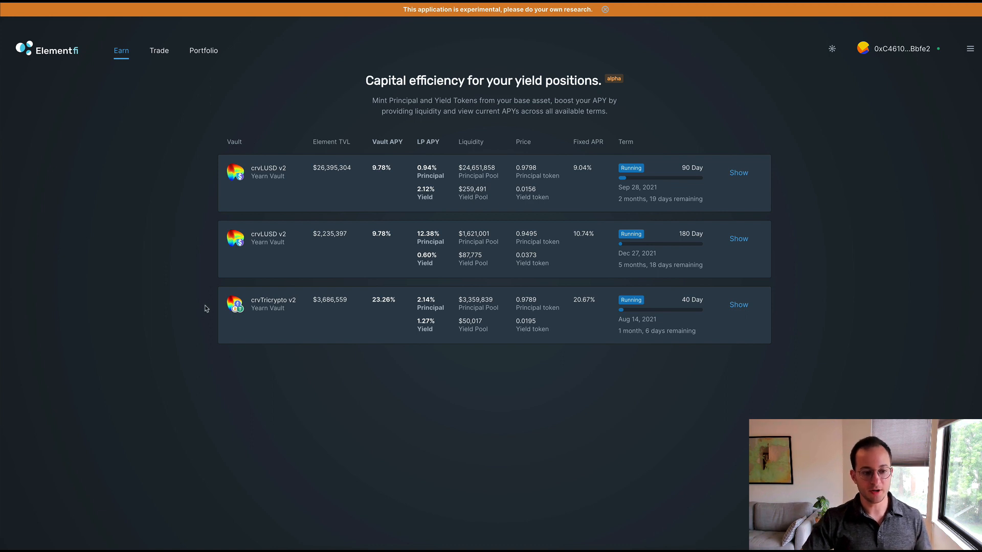
pyautogui.moveTo(286, 392)
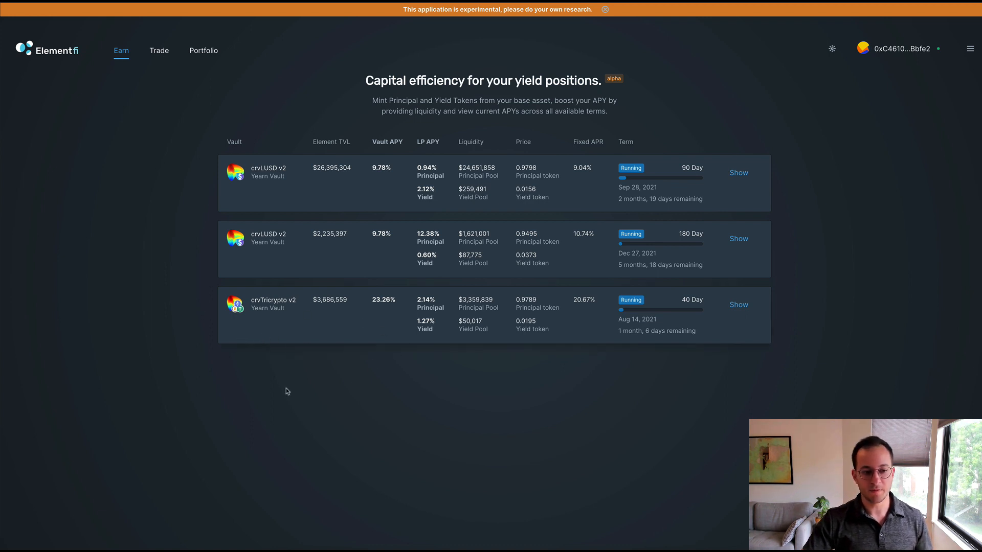
pyautogui.moveTo(388, 322)
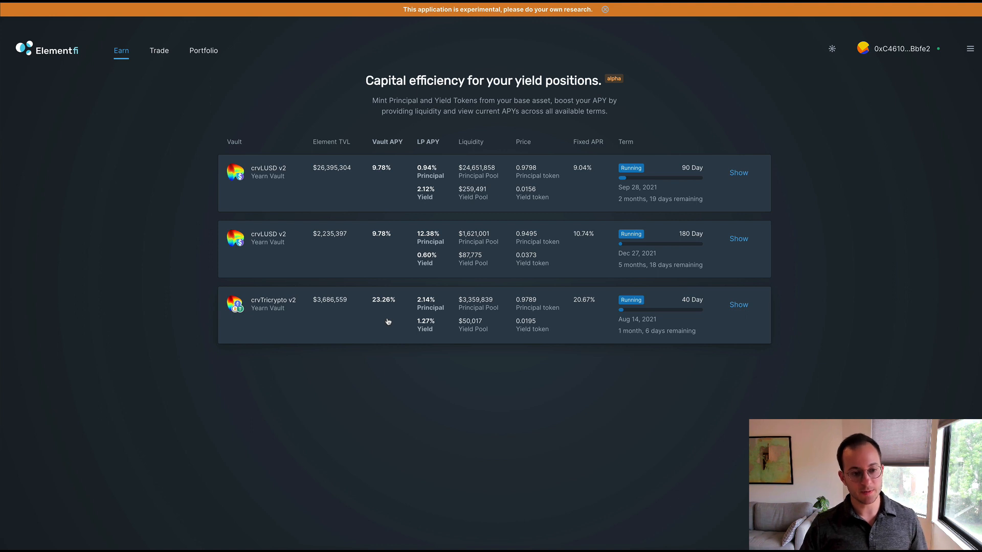
pyautogui.moveTo(343, 317)
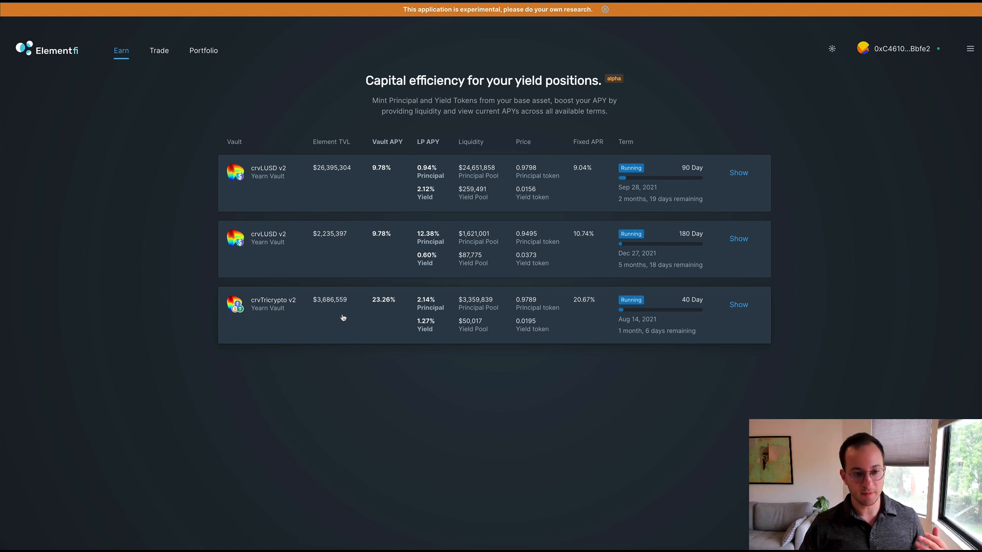
pyautogui.moveTo(389, 315)
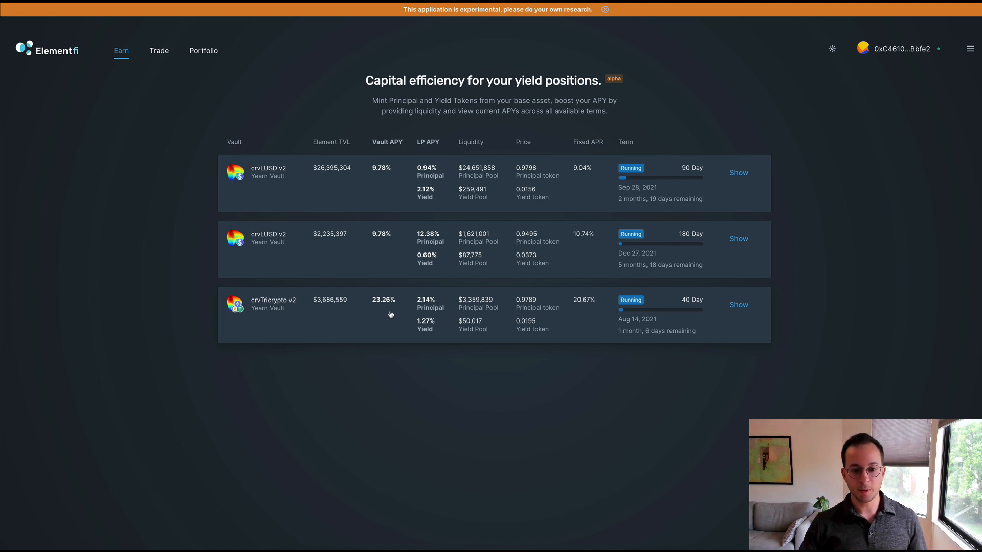
pyautogui.moveTo(594, 315)
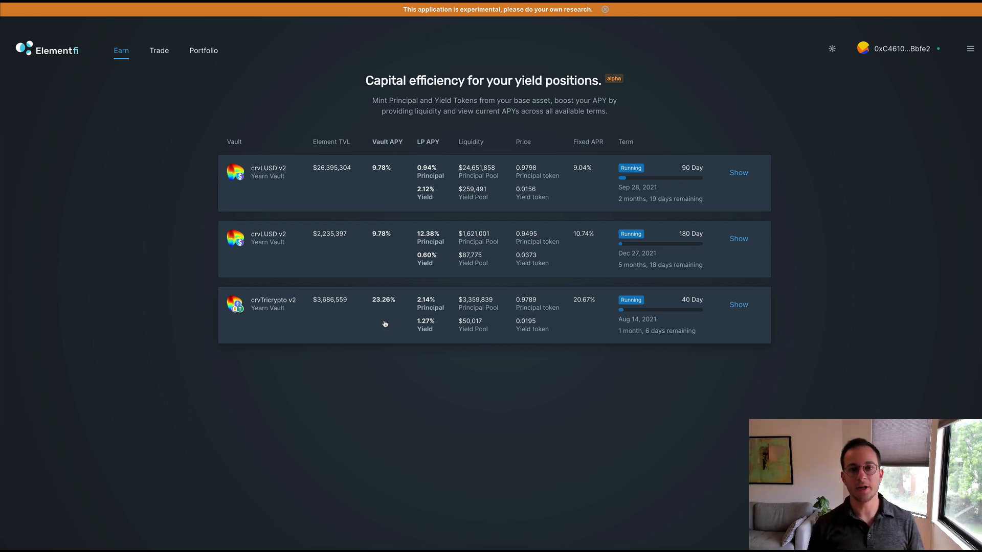
pyautogui.moveTo(657, 370)
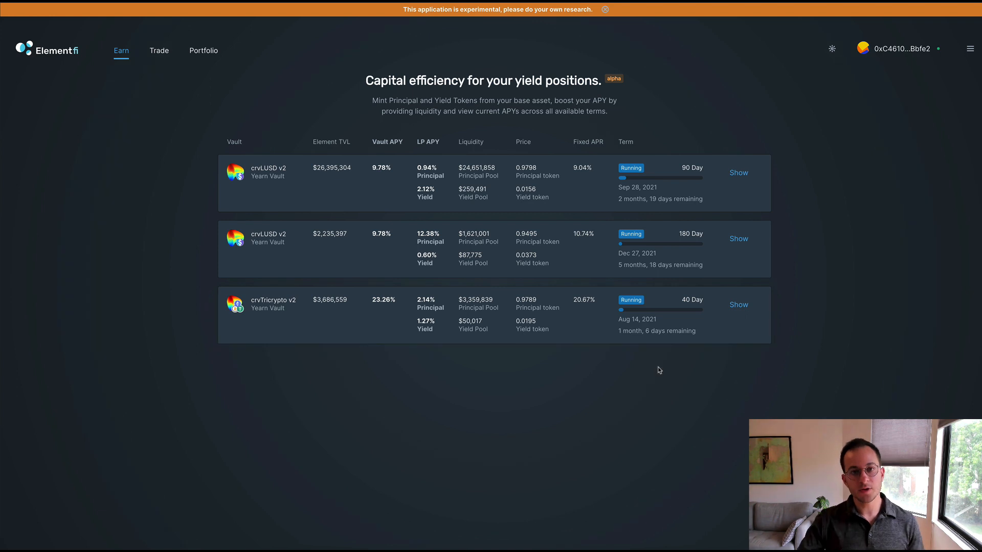
pyautogui.moveTo(726, 334)
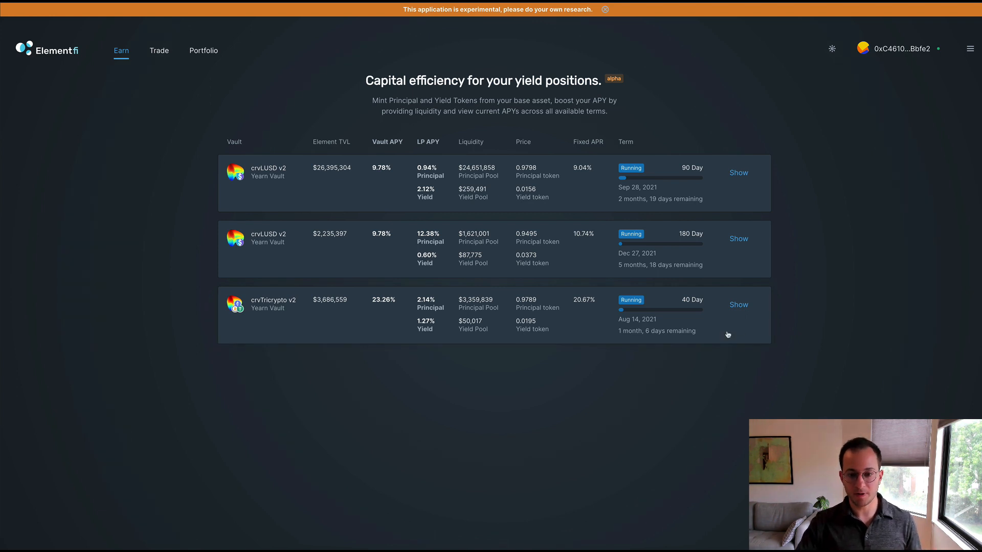
# Expand the crvTricrypto v2 term and enter 100 to mint, previewing 99.8705 principal and 100 yield tokens.
pyautogui.click(737, 305)
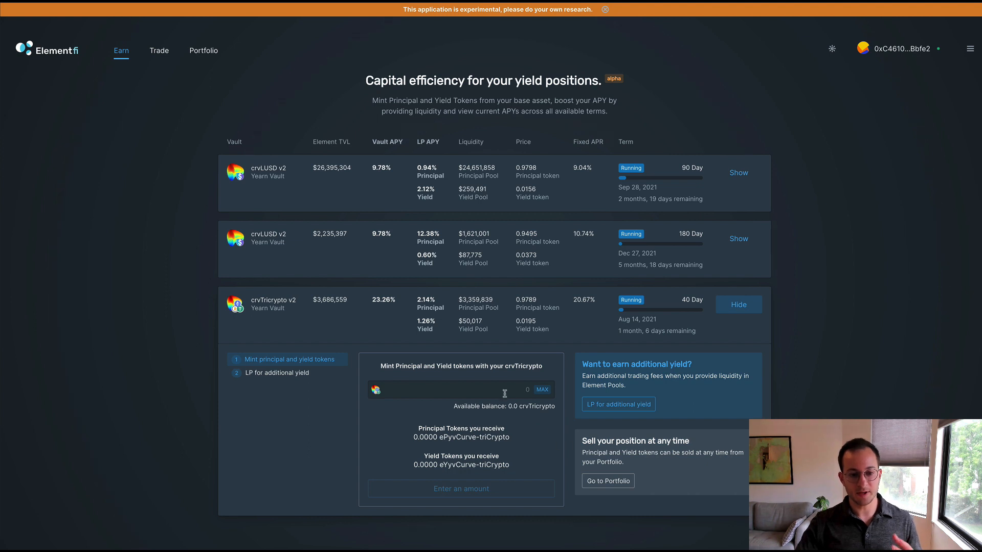
pyautogui.moveTo(475, 389)
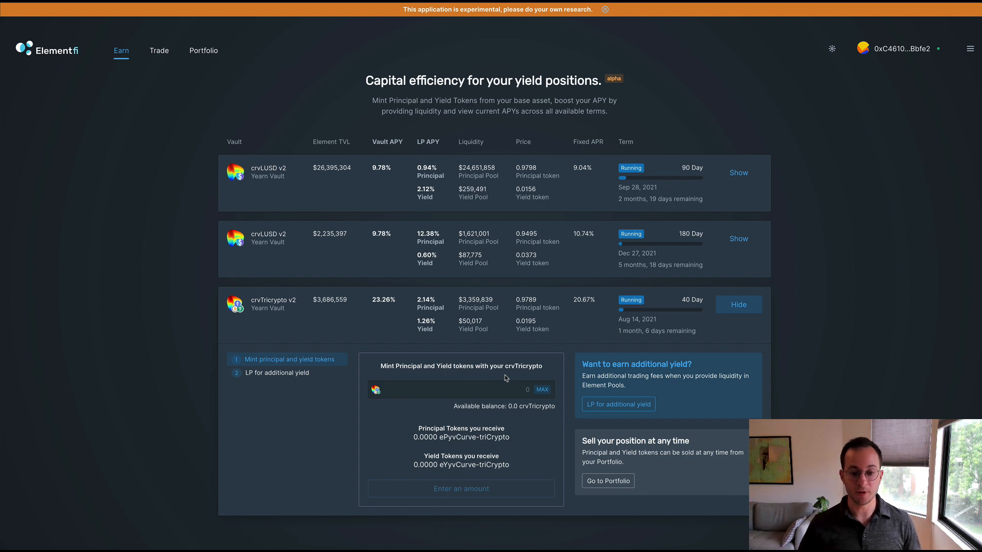
pyautogui.write('100')
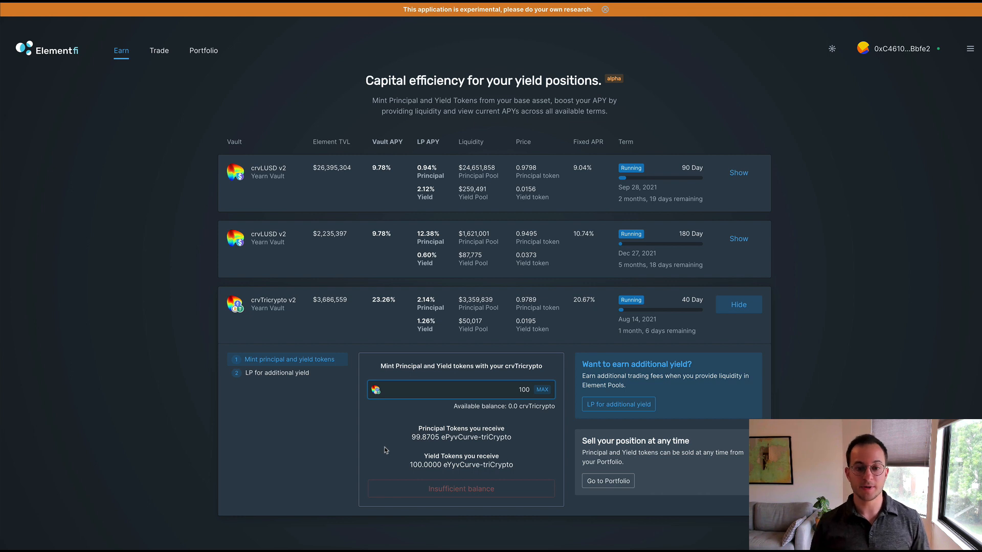
pyautogui.moveTo(594, 424)
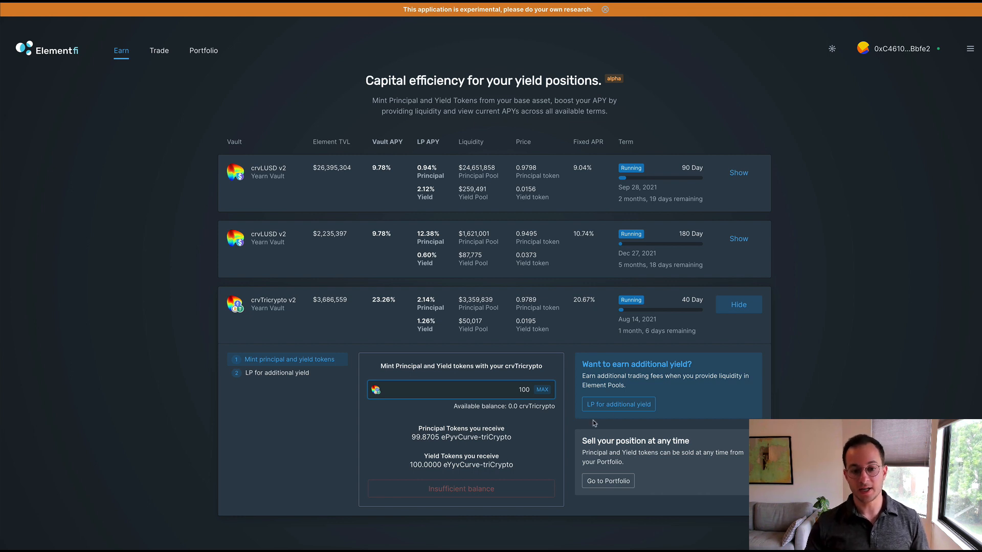
pyautogui.moveTo(601, 321)
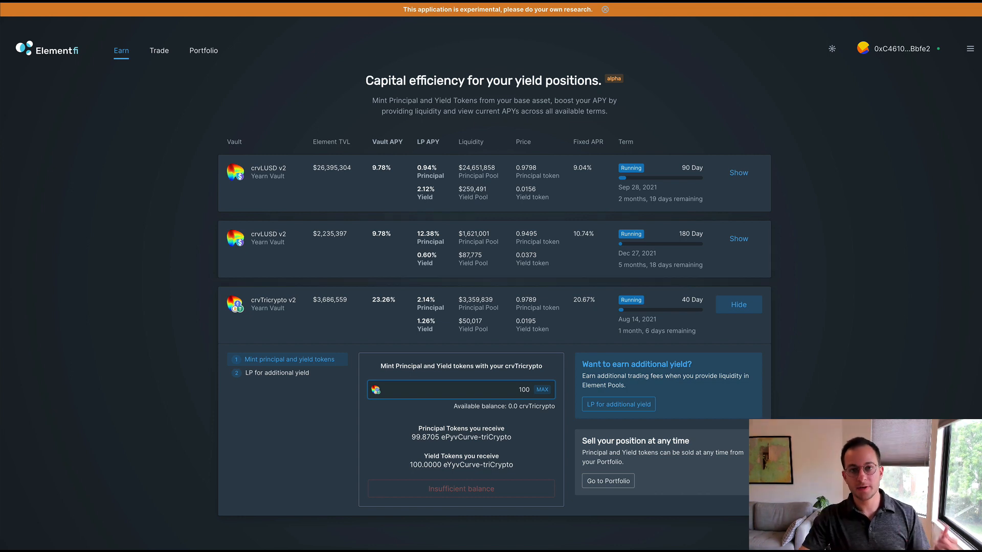
pyautogui.moveTo(672, 466)
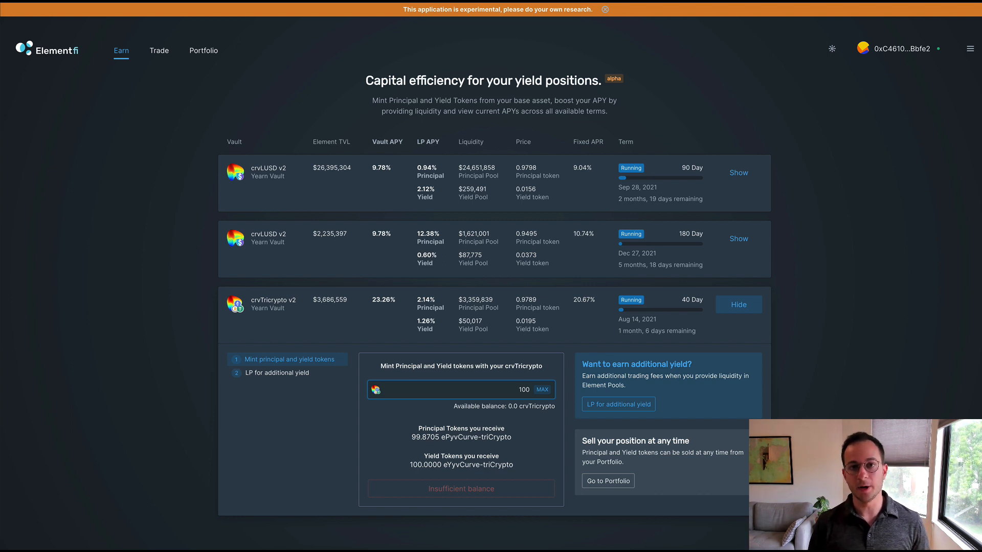
pyautogui.moveTo(644, 372)
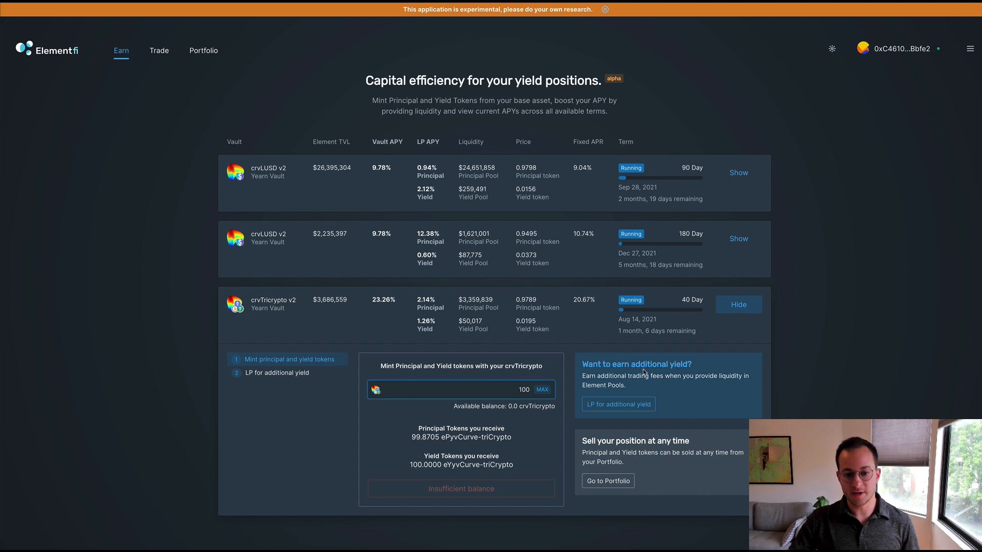
pyautogui.moveTo(696, 391)
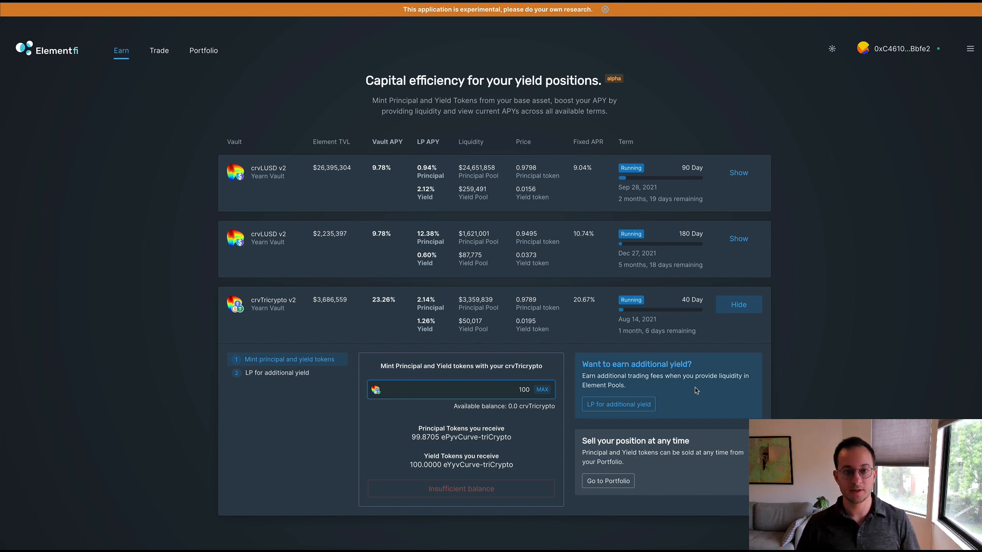
pyautogui.click(277, 372)
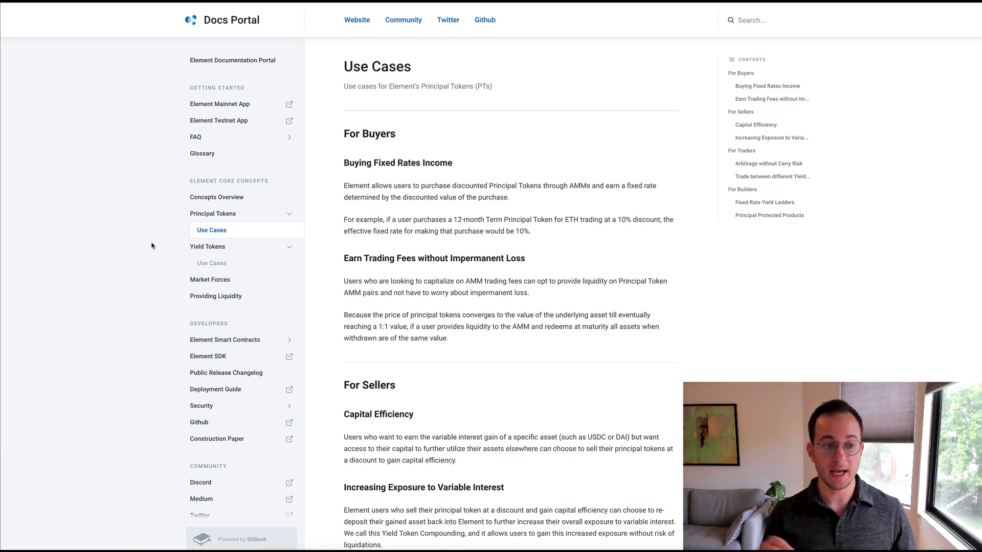
# Scroll the docs sidebar and go to the Principal Tokens Use Cases page.
pyautogui.scroll(-3)
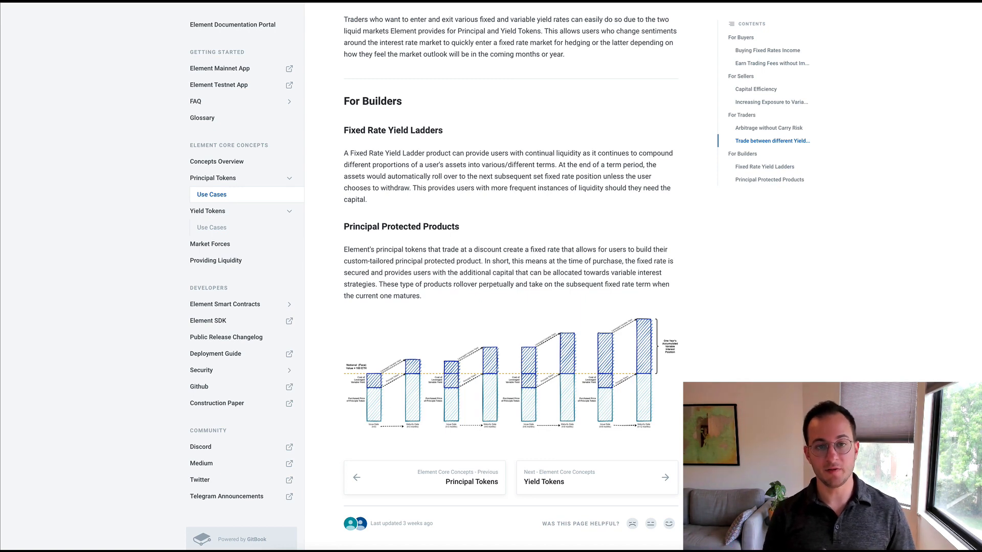
pyautogui.click(509, 375)
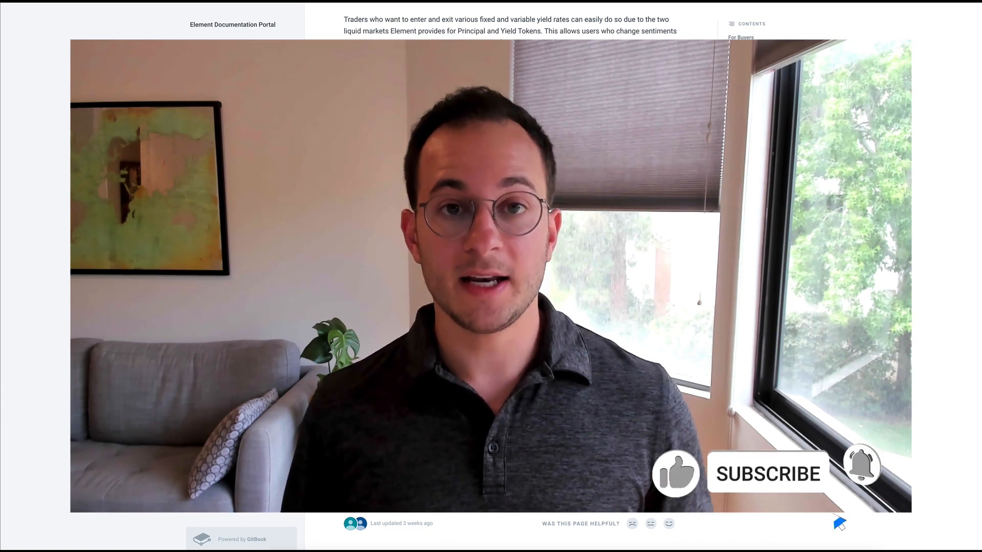
pyautogui.click(675, 474)
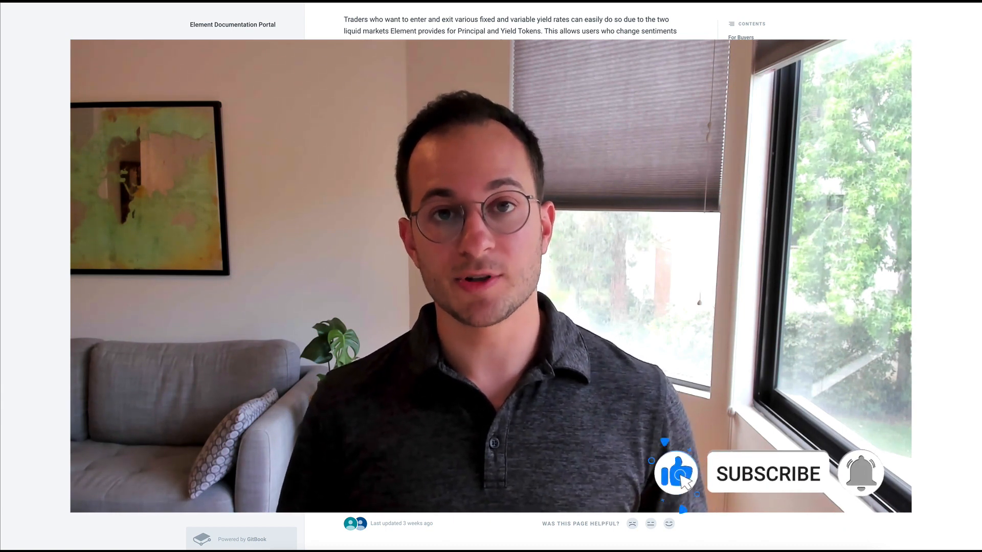